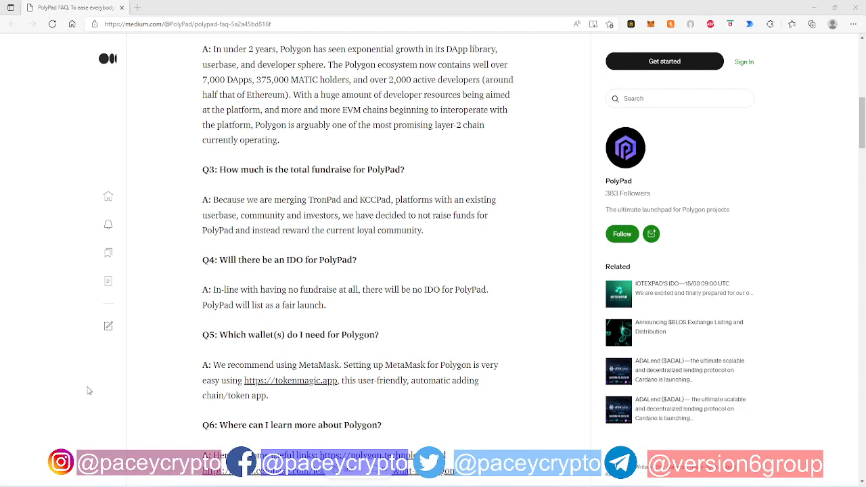
mouse_move(162, 402)
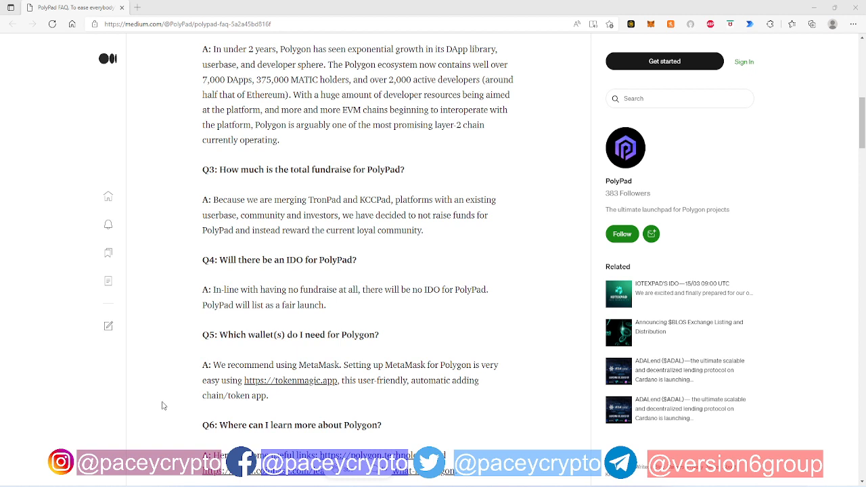
mouse_move(66, 413)
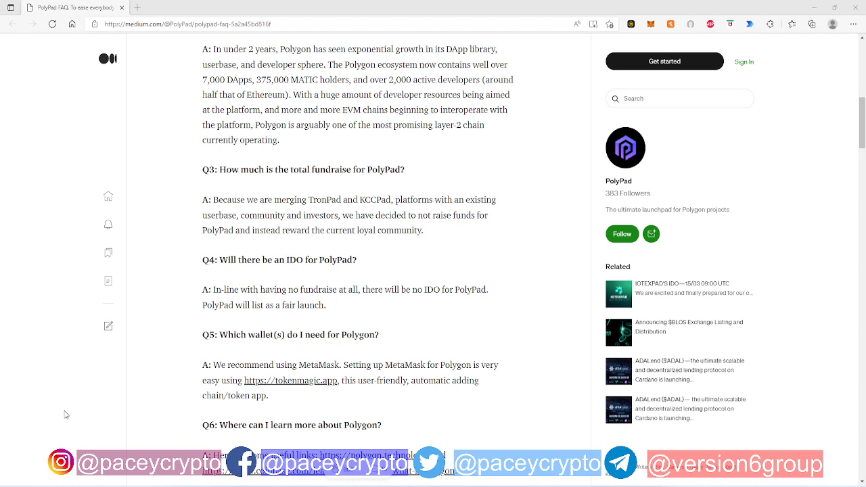
mouse_move(159, 397)
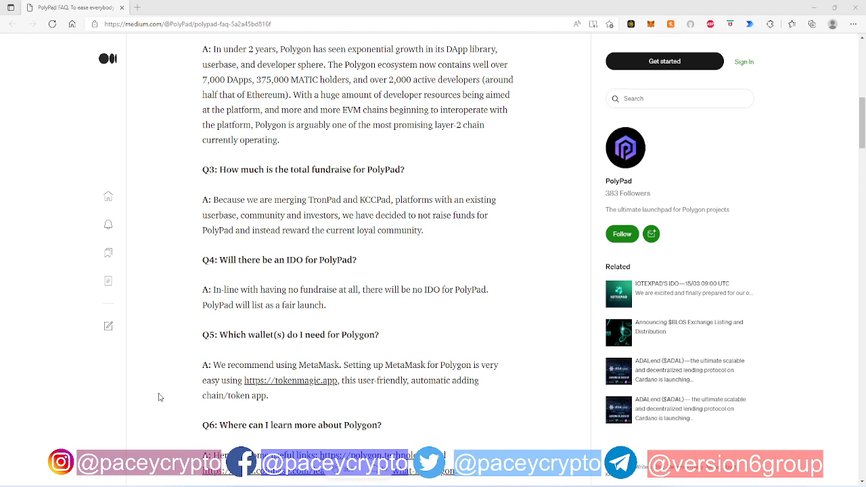
scroll("up", 3)
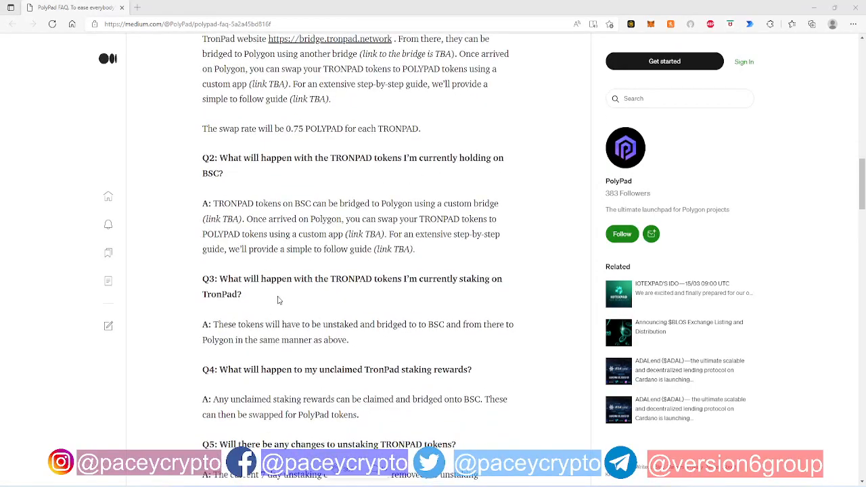
scroll("down", 3)
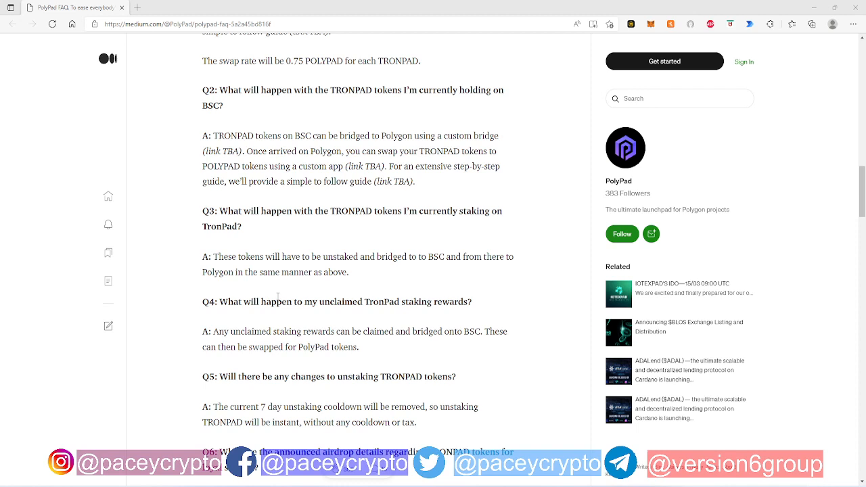
mouse_move(280, 296)
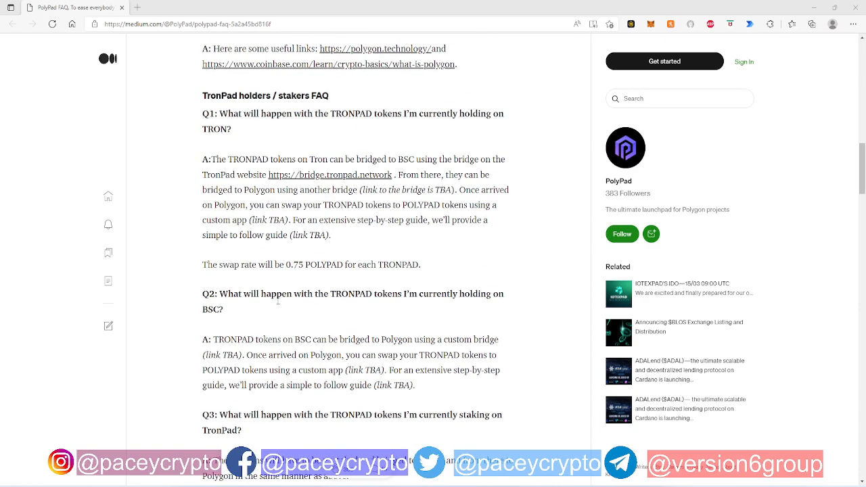
scroll("down", 3)
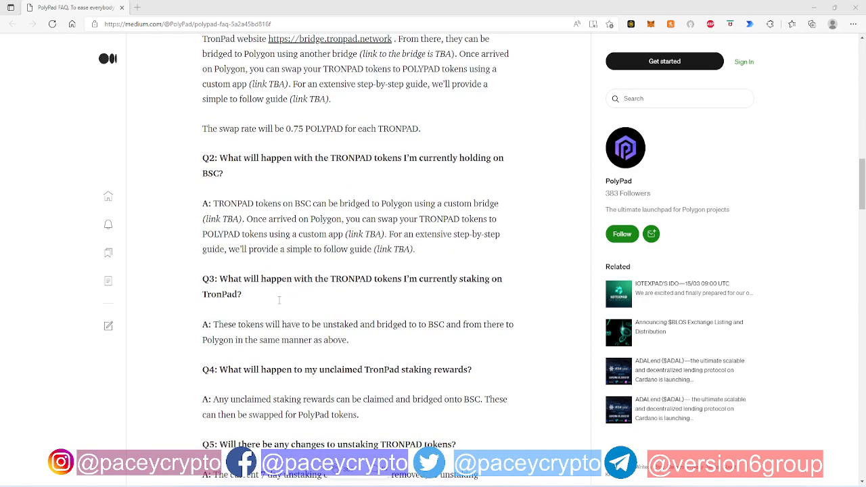
scroll("down", 3)
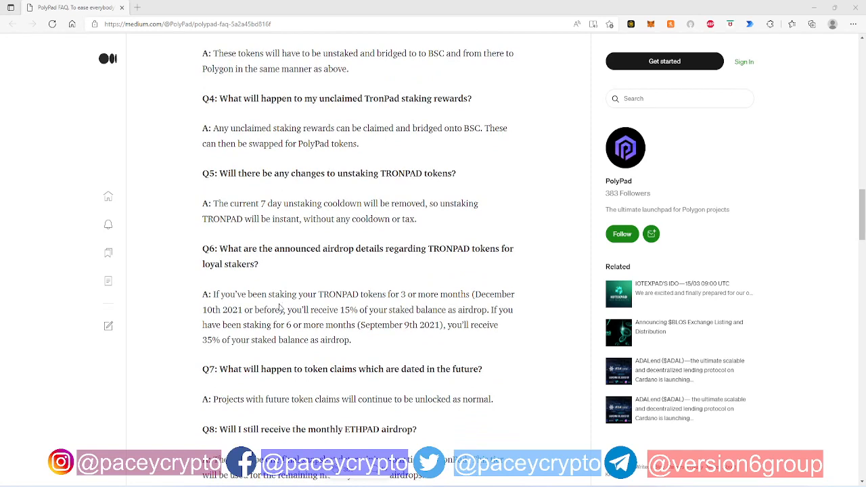
mouse_move(281, 320)
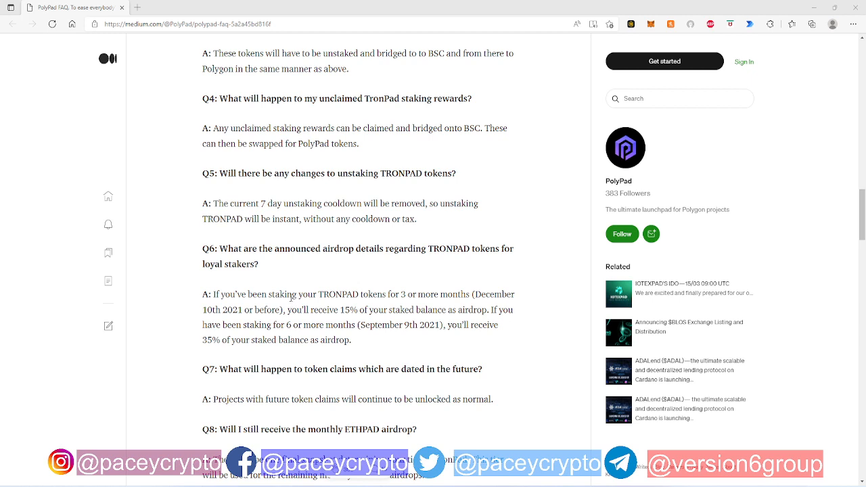
mouse_move(291, 293)
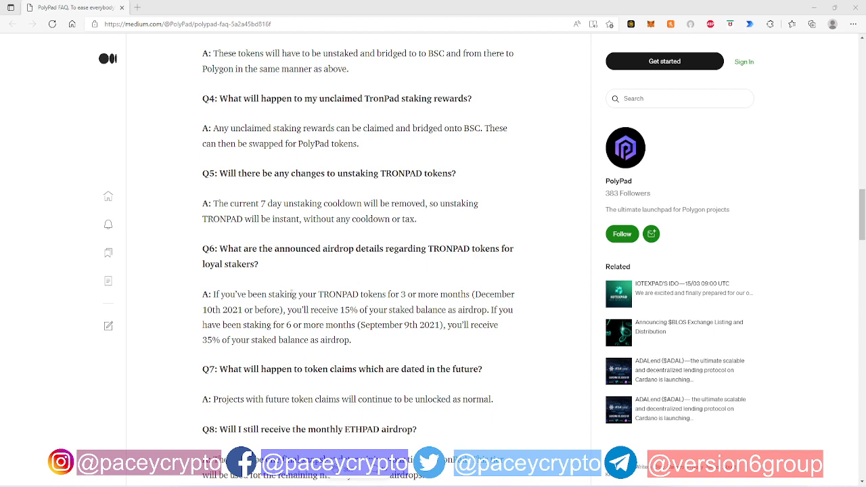
scroll("up", 3)
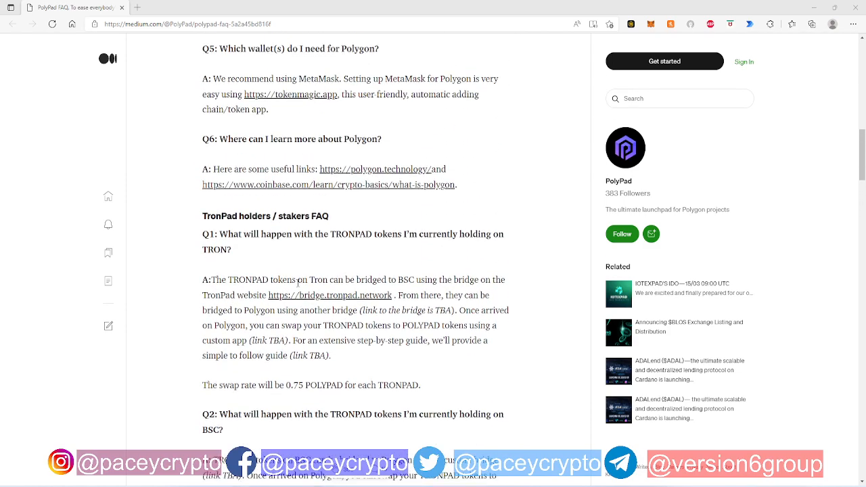
scroll("down", 3)
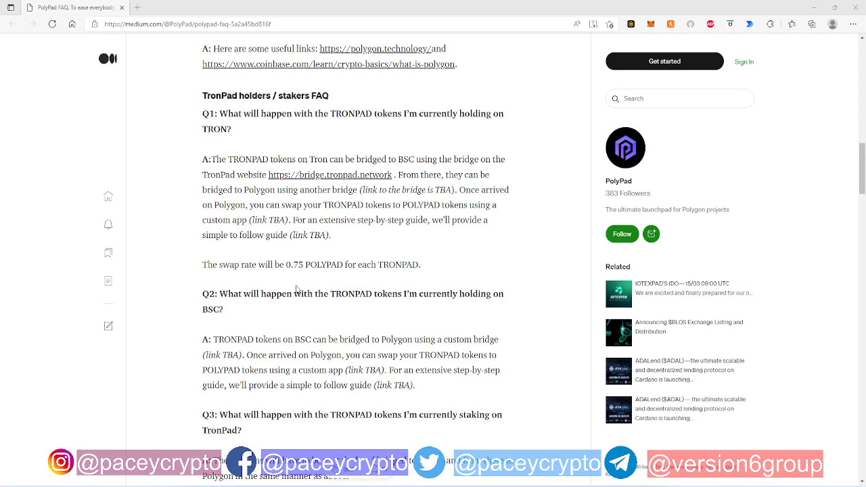
scroll("down", 3)
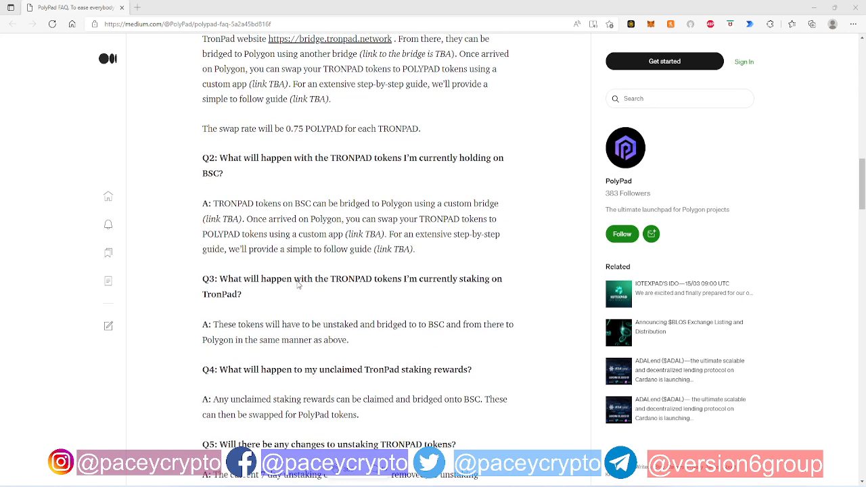
scroll("down", 3)
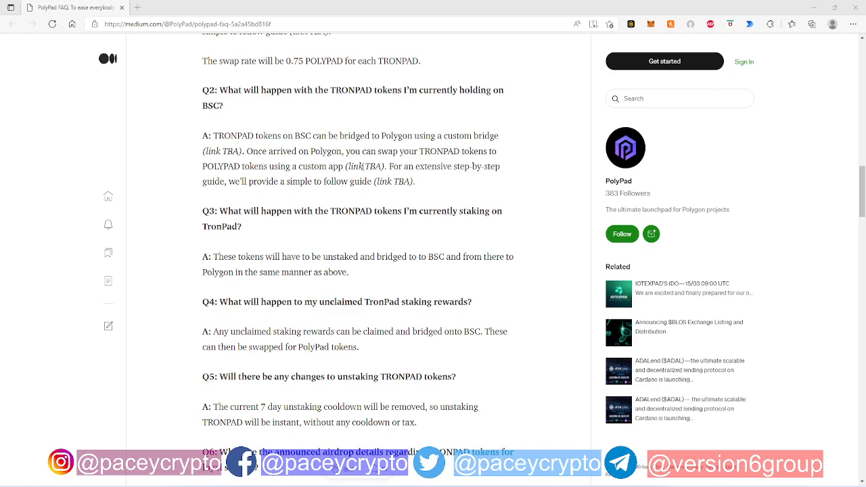
scroll("down", 3)
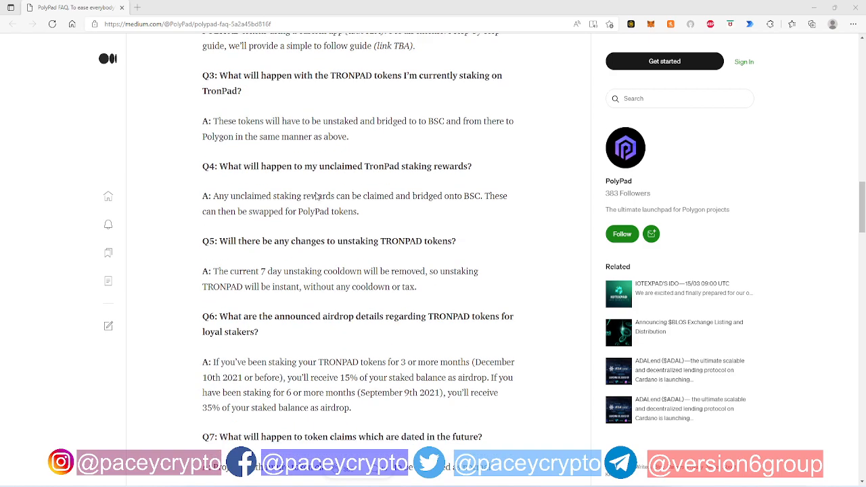
scroll("down", 3)
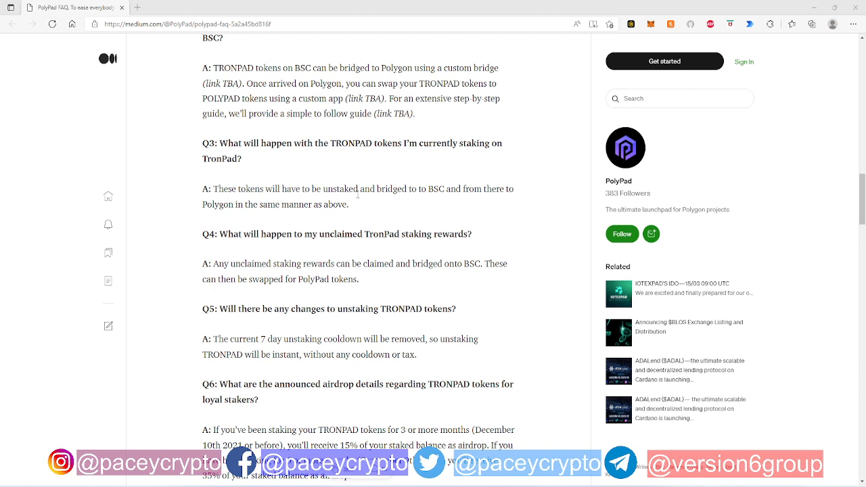
mouse_move(358, 201)
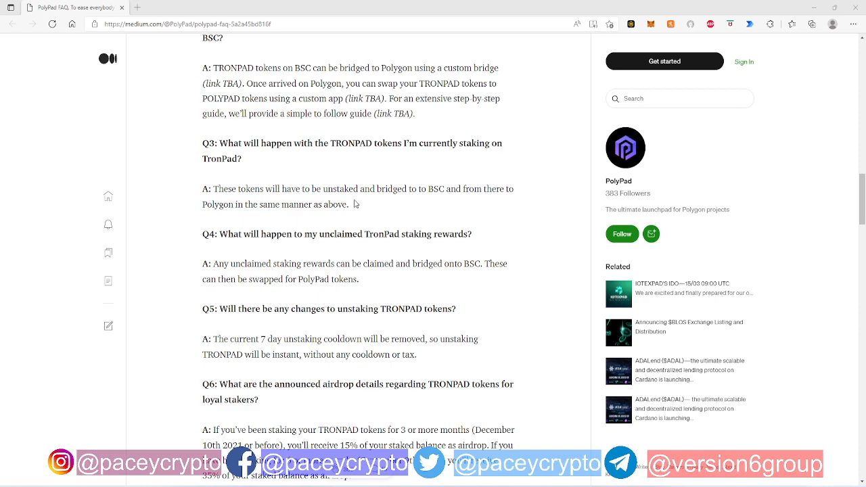
scroll("up", 3)
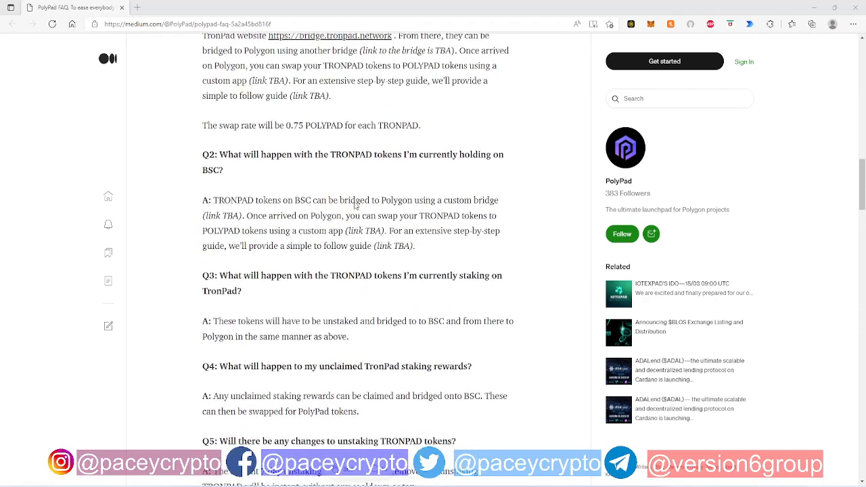
scroll("down", 3)
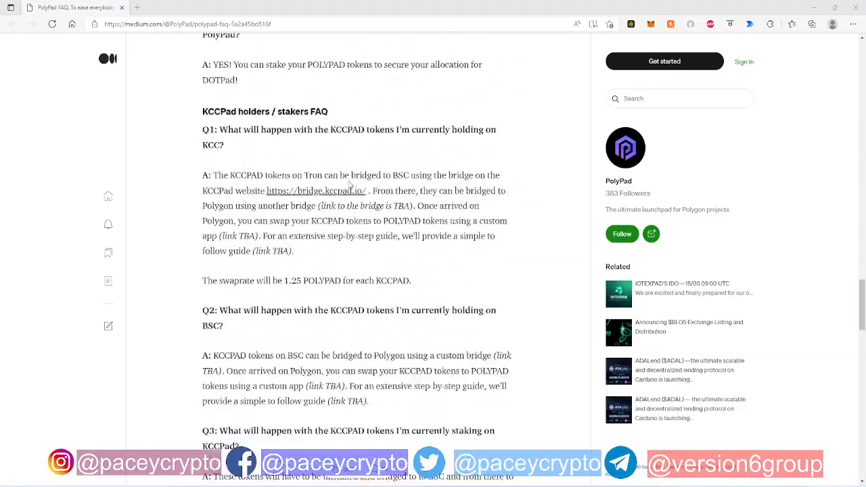
scroll("down", 3)
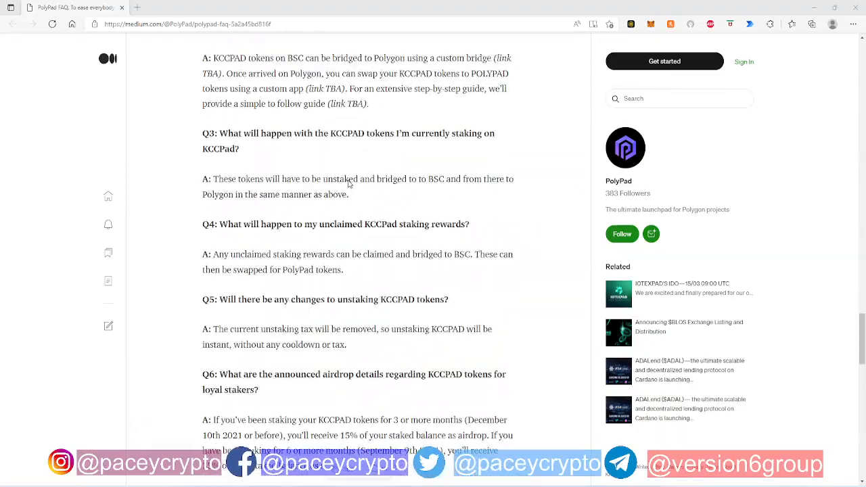
scroll("up", 3)
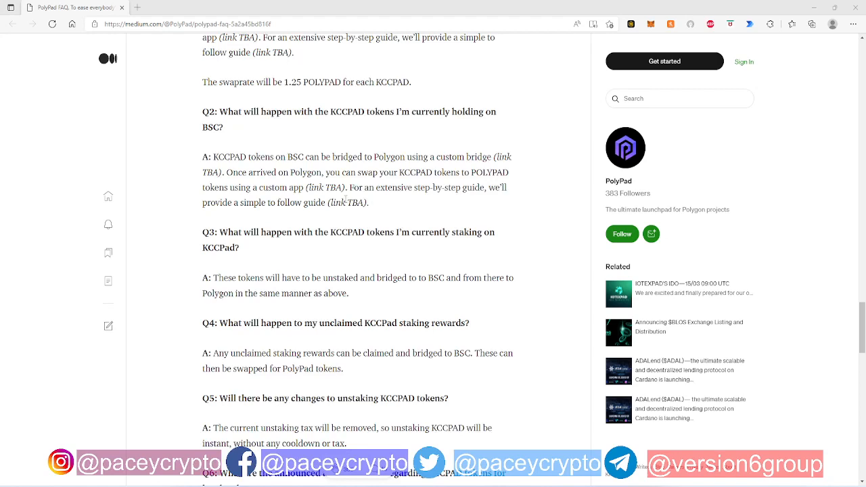
scroll("down", 3)
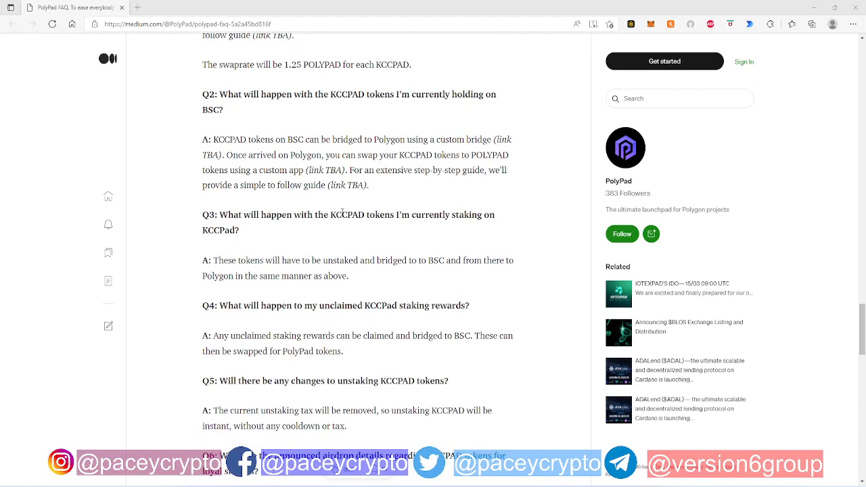
mouse_move(322, 242)
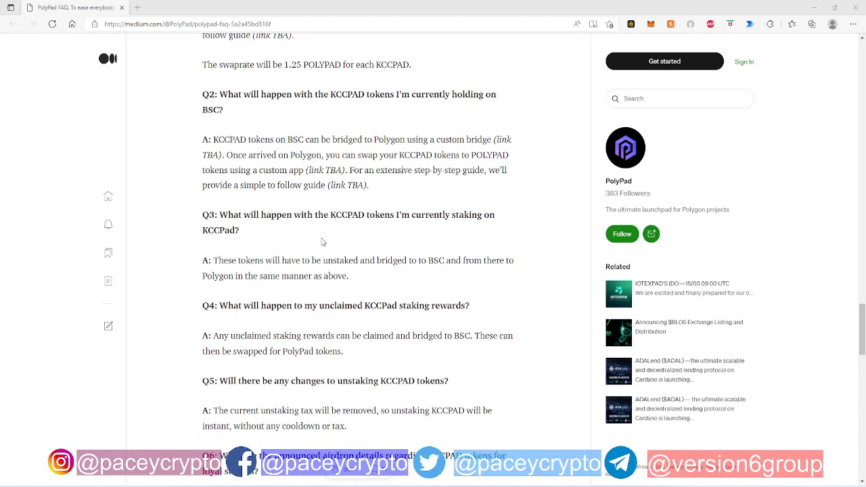
scroll("down", 3)
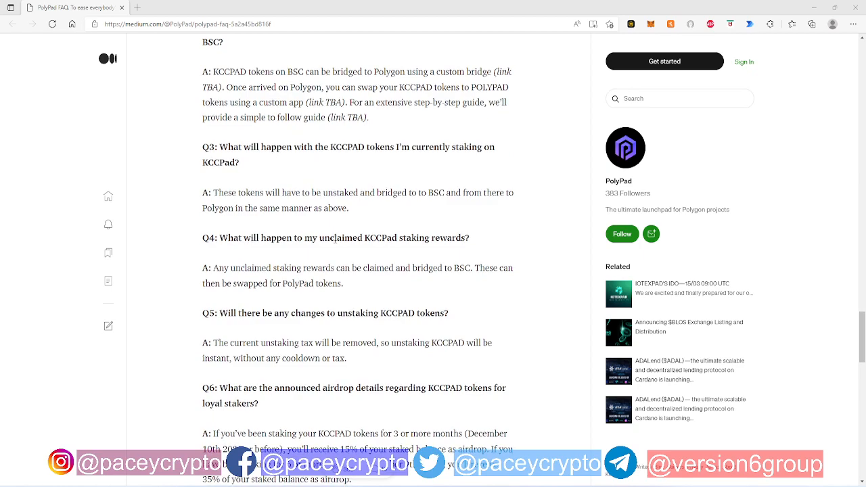
scroll("down", 3)
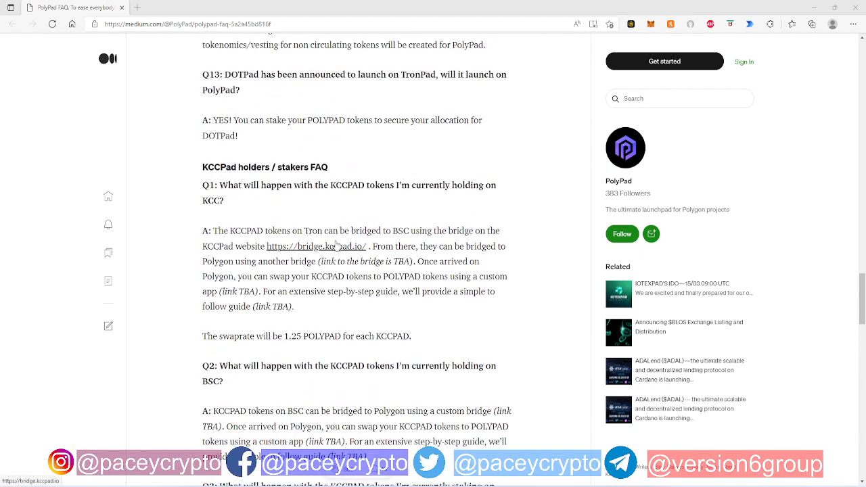
scroll("down", 3)
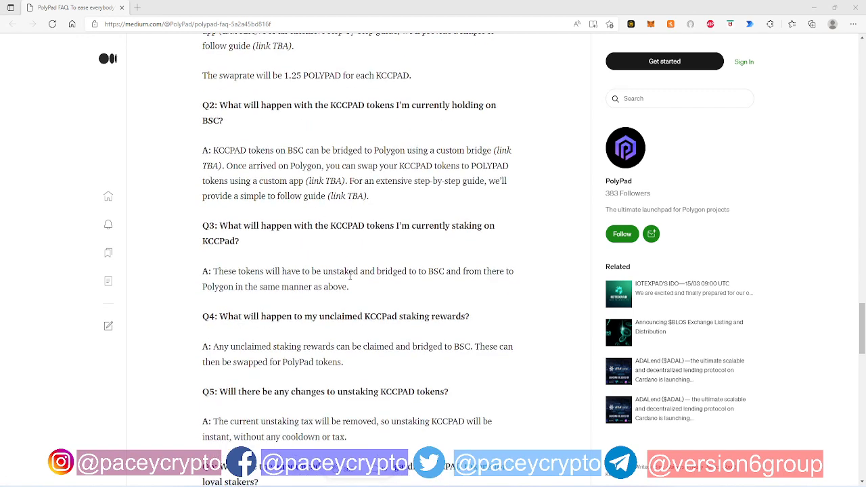
scroll("down", 3)
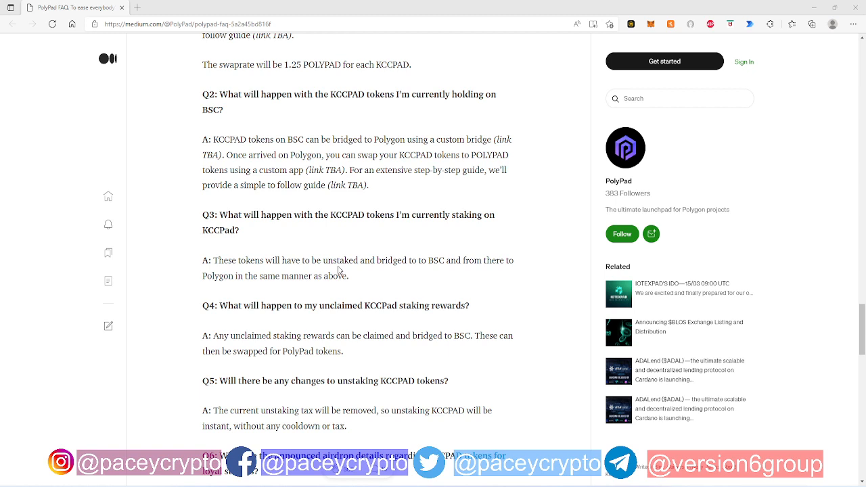
mouse_move(339, 262)
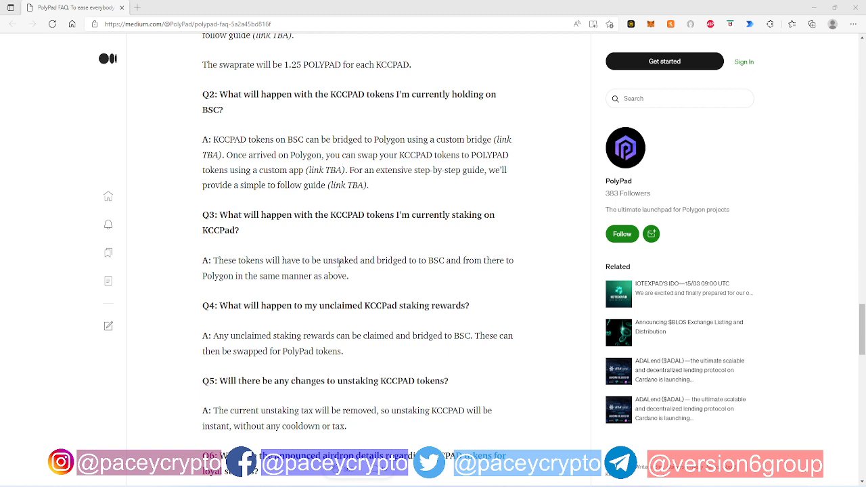
mouse_move(338, 245)
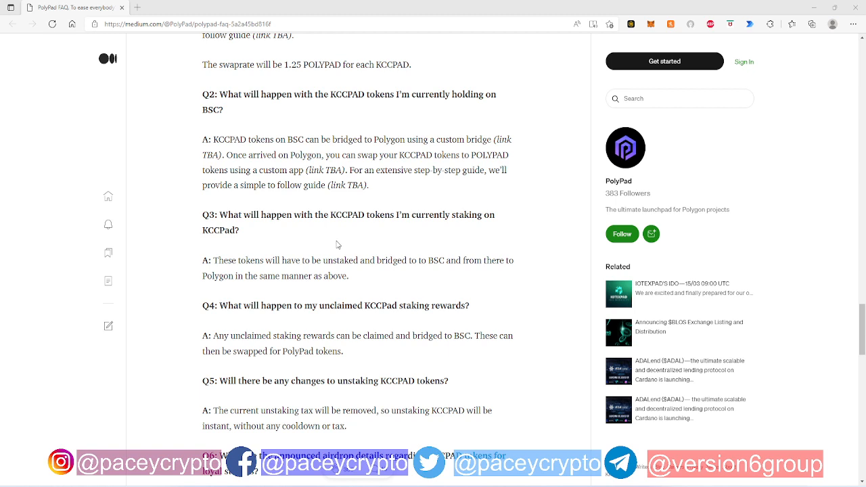
scroll("down", 3)
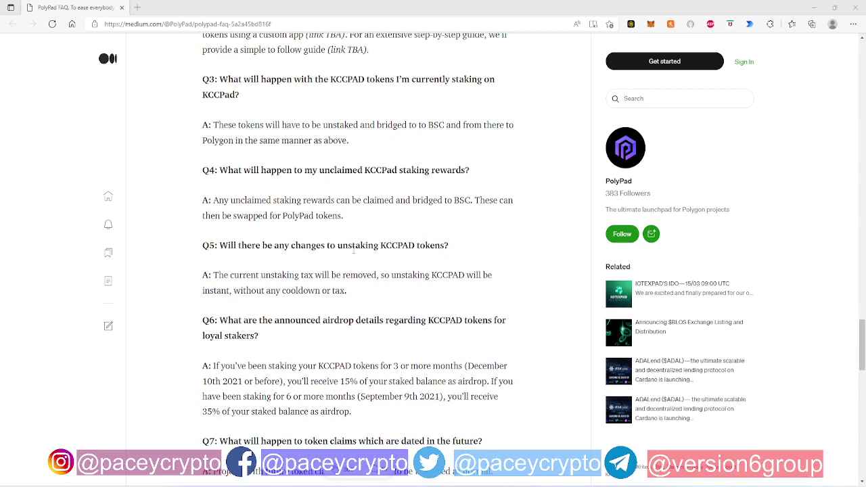
mouse_move(364, 262)
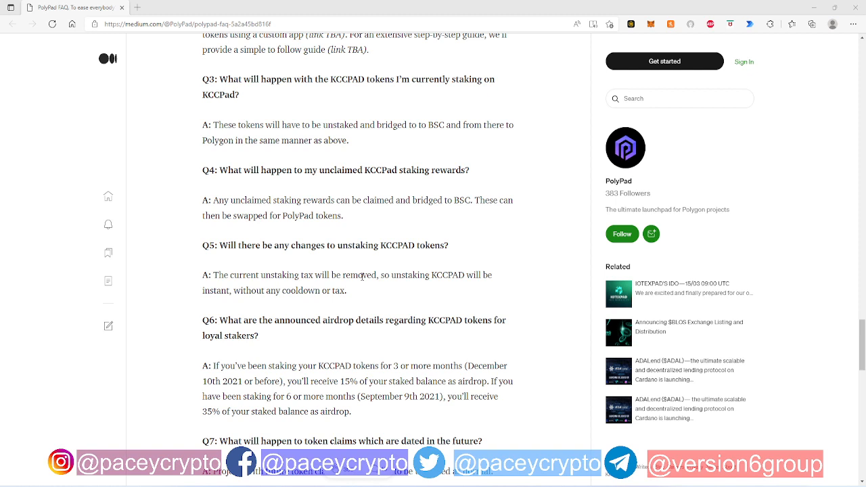
mouse_move(371, 273)
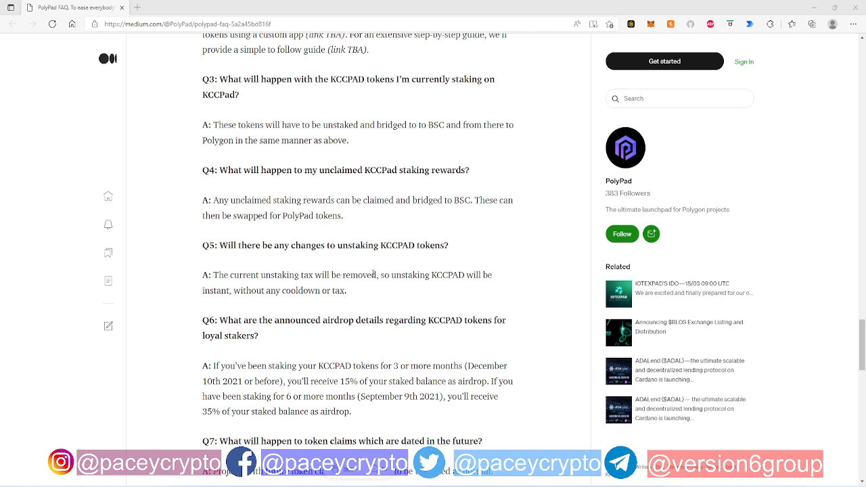
mouse_move(388, 271)
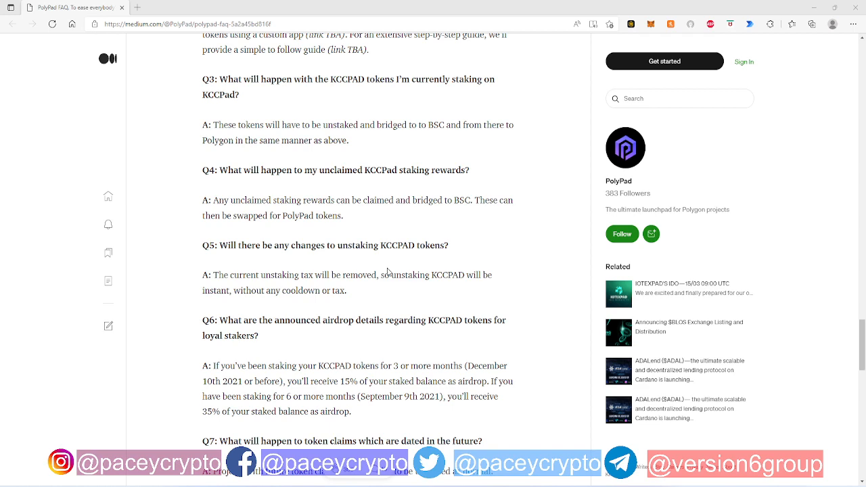
mouse_move(388, 248)
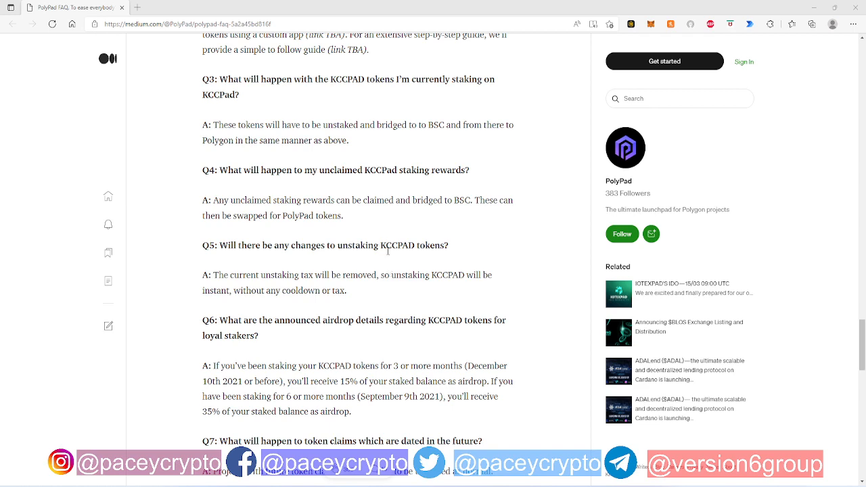
scroll("down", 3)
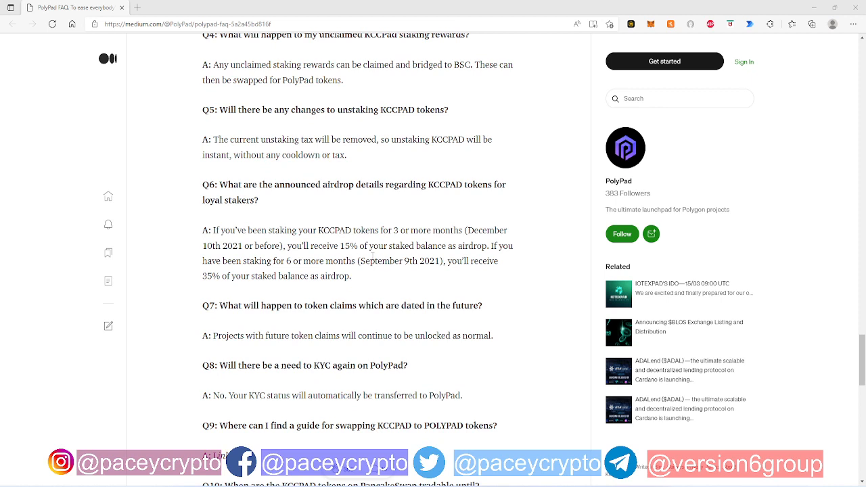
mouse_move(299, 214)
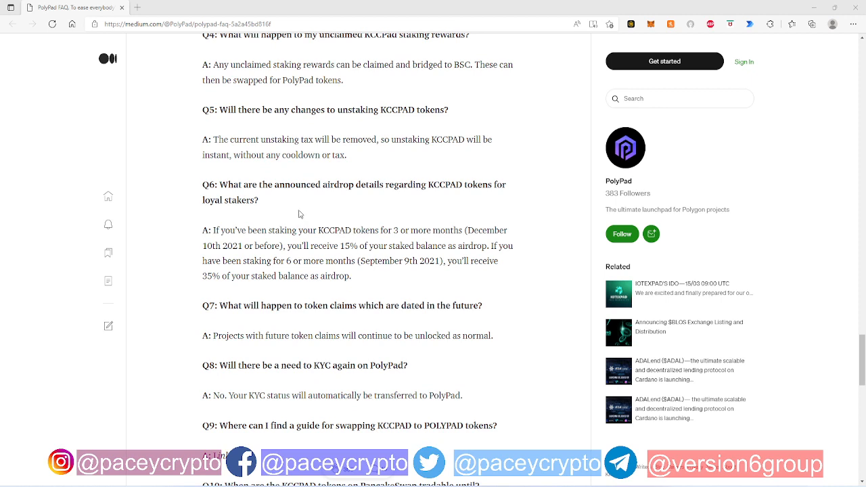
mouse_move(299, 218)
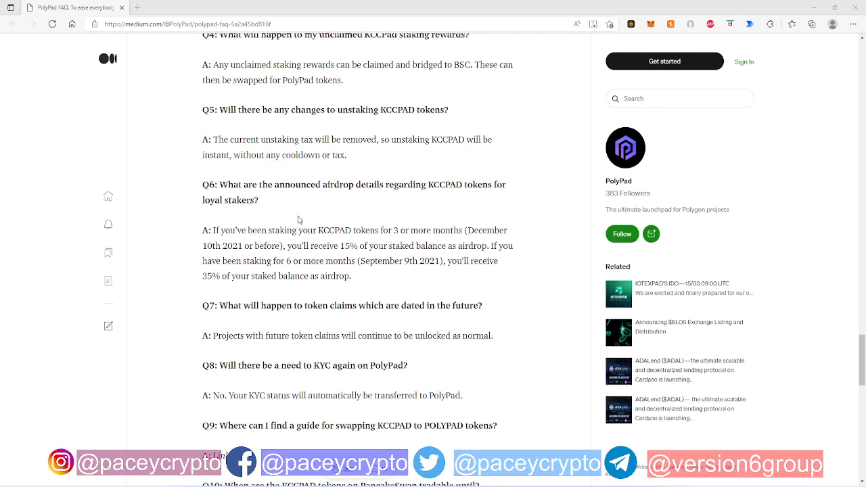
mouse_move(299, 216)
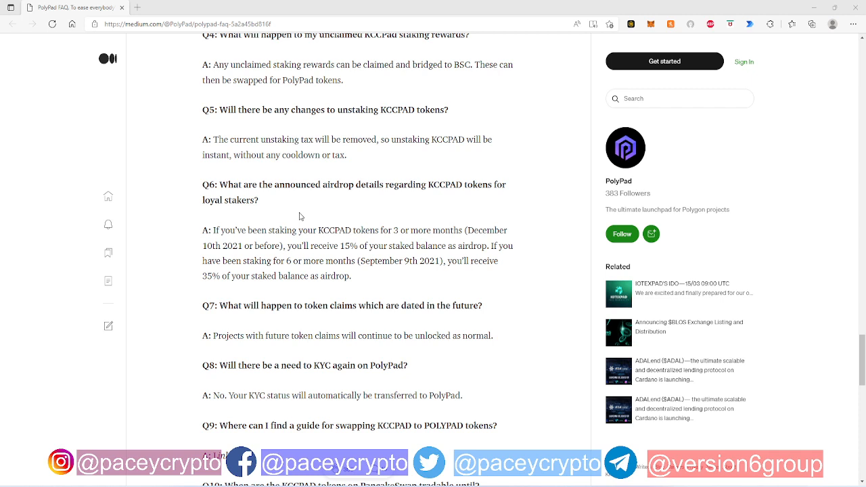
scroll("down", 3)
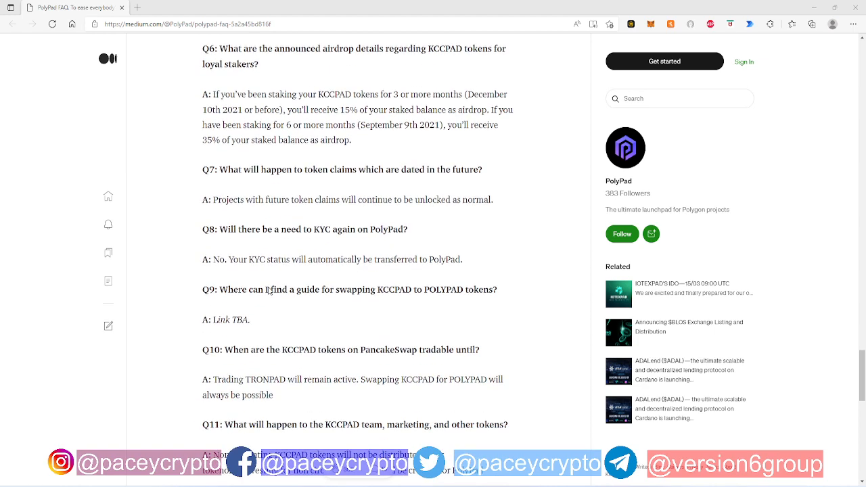
scroll("down", 3)
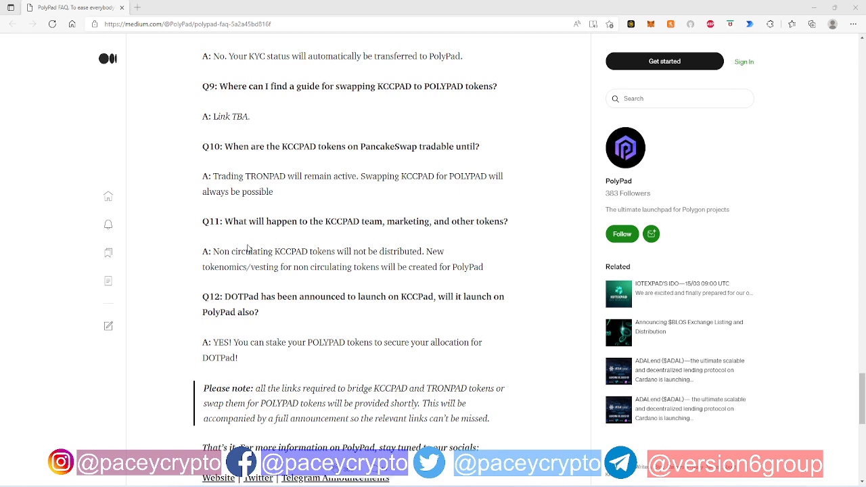
mouse_move(249, 232)
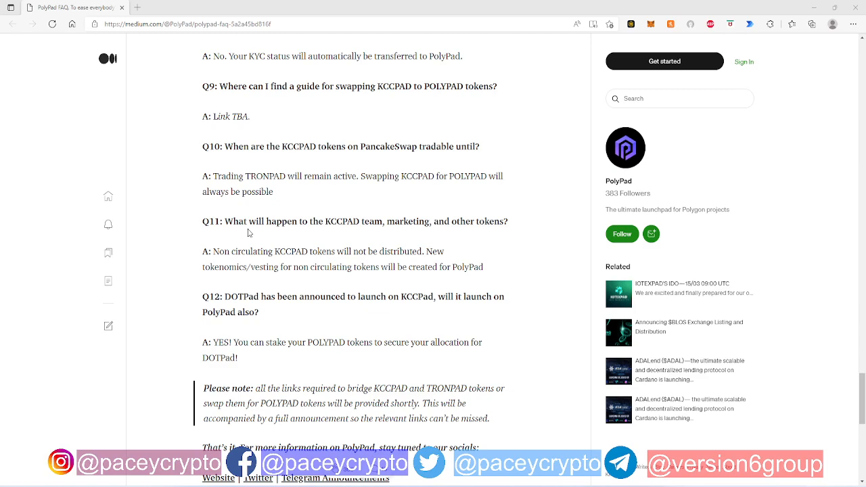
scroll("down", 3)
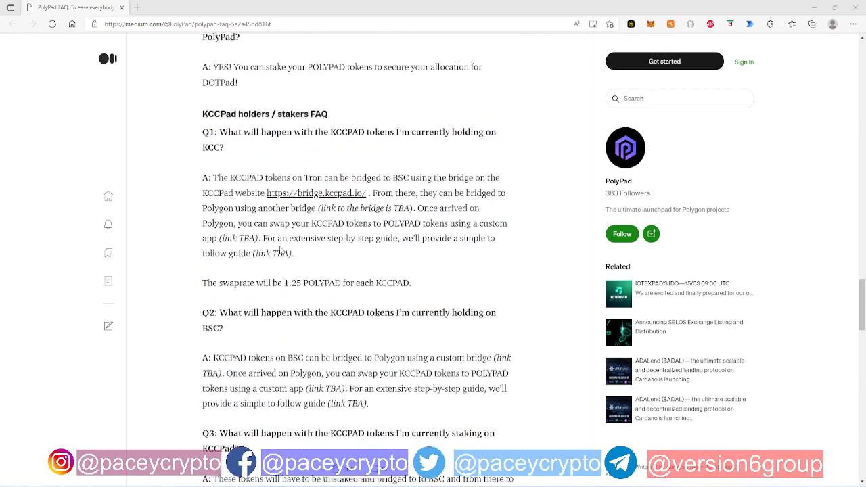
scroll("down", 3)
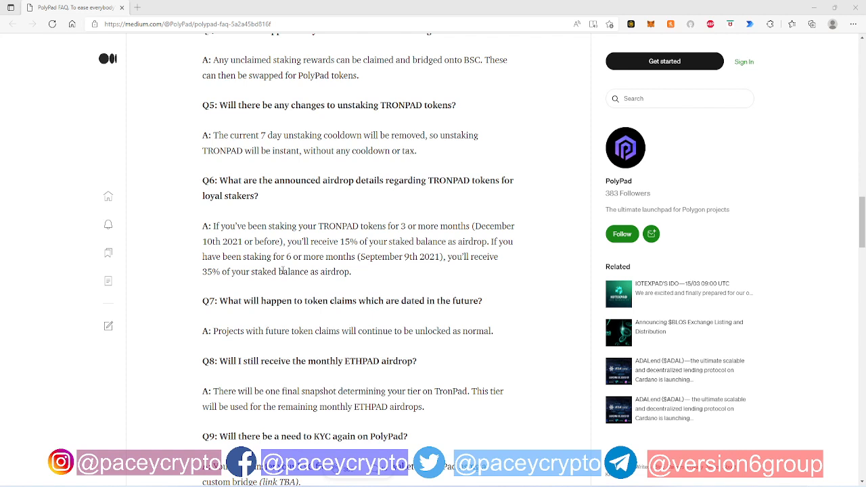
mouse_move(457, 273)
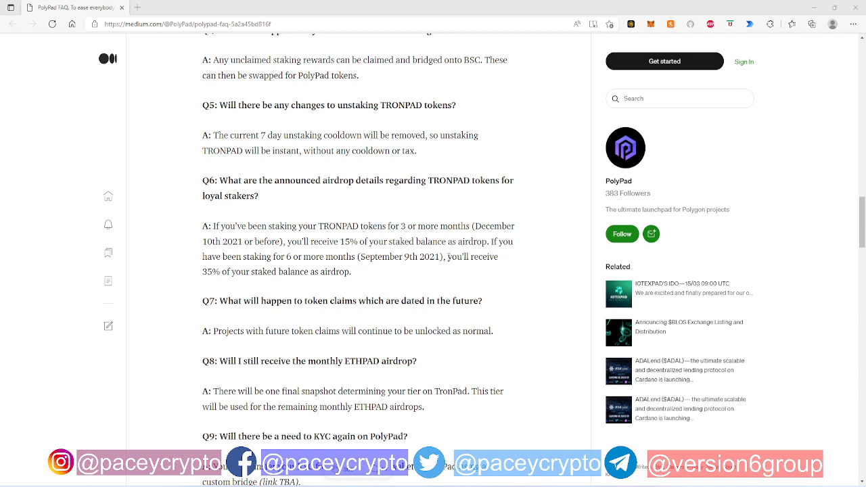
mouse_move(448, 271)
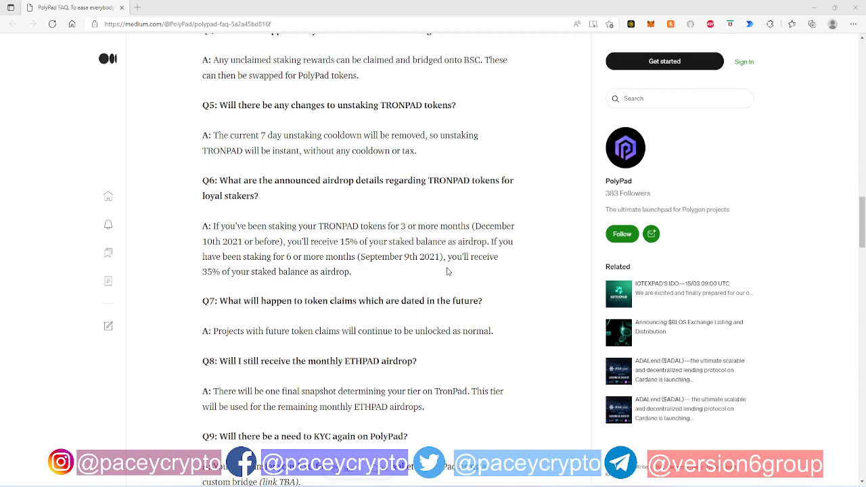